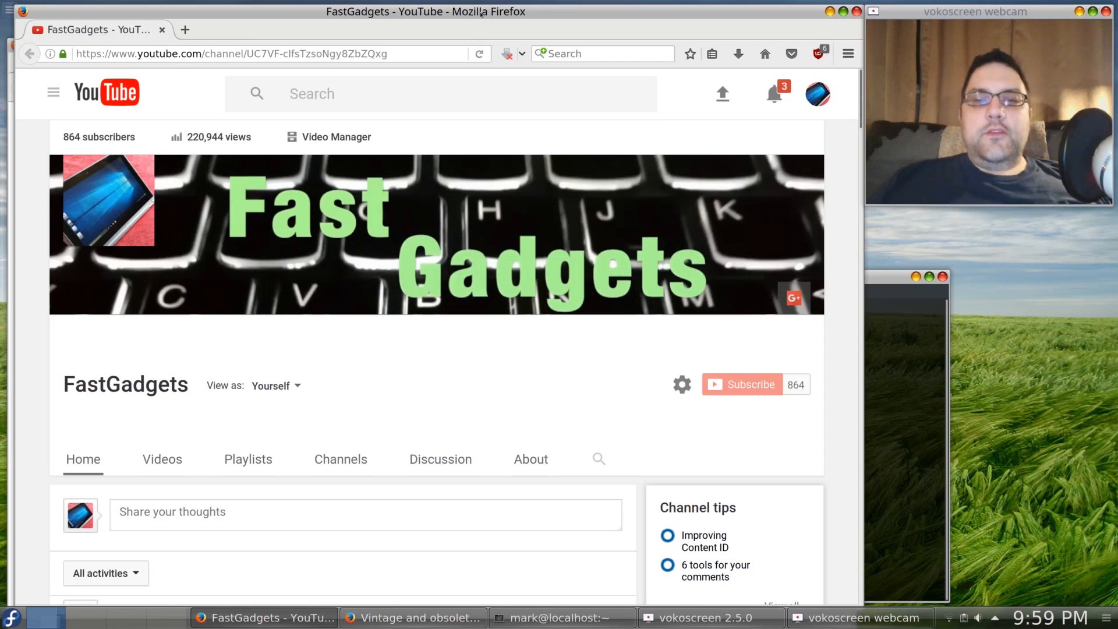
Step: Raise the terminal window in front of the Firefox YouTube channel page
{"action": "left_click", "coordinate": [560, 617]}
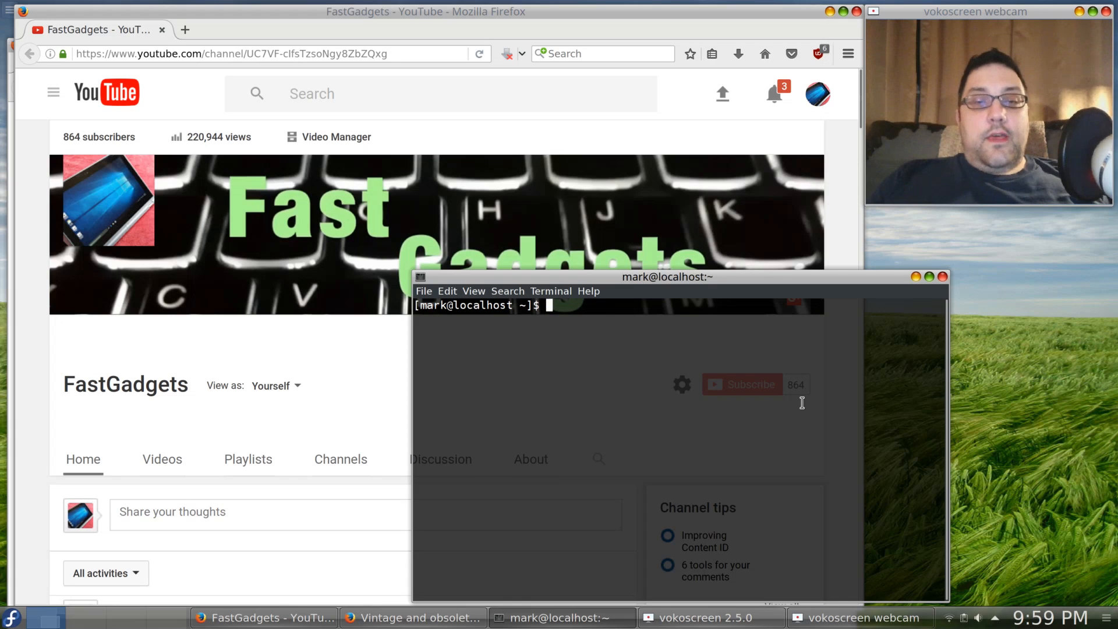
Step: Enter 'dnf list nvidia*' at the shell prompt to list all nvidia packages
{"action": "type", "text": "dnf"}
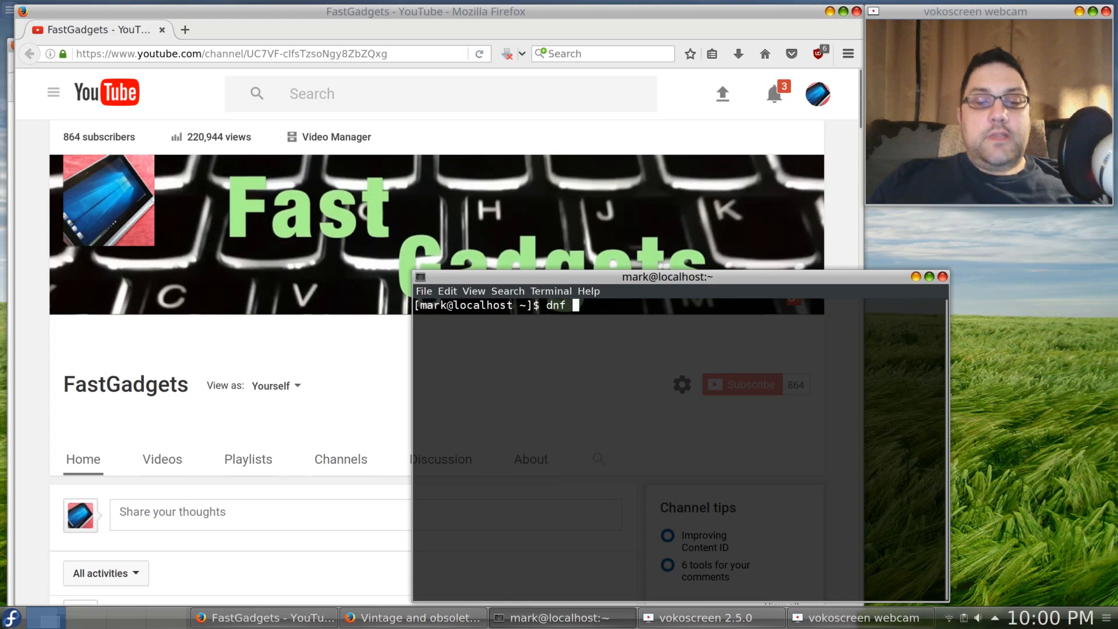
{"action": "type", "text": "list"}
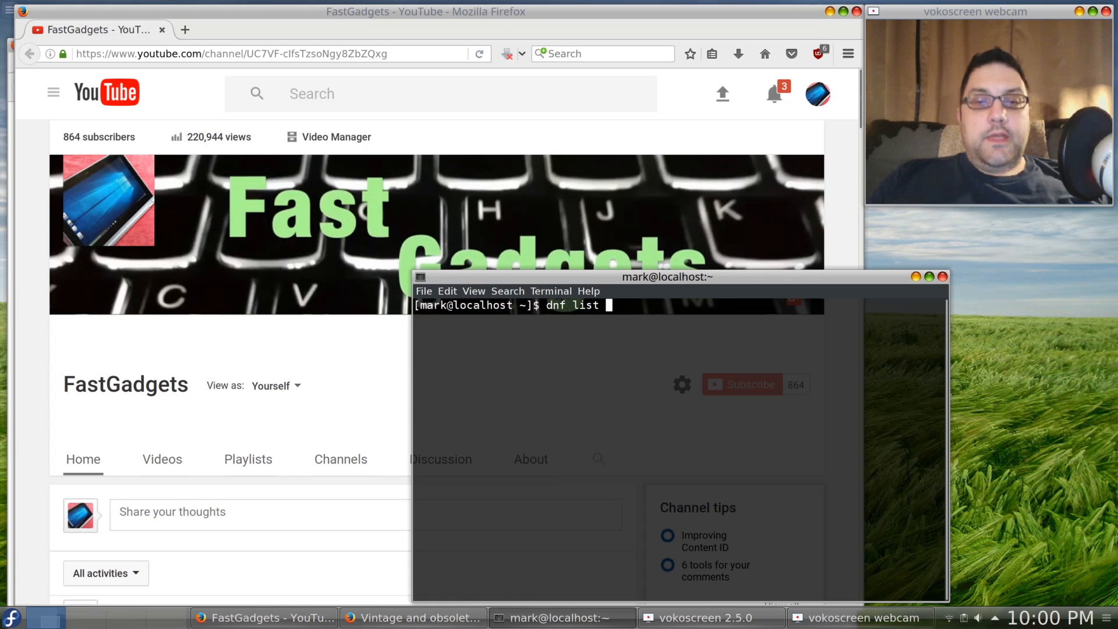
{"action": "type", "text": "nvidi"}
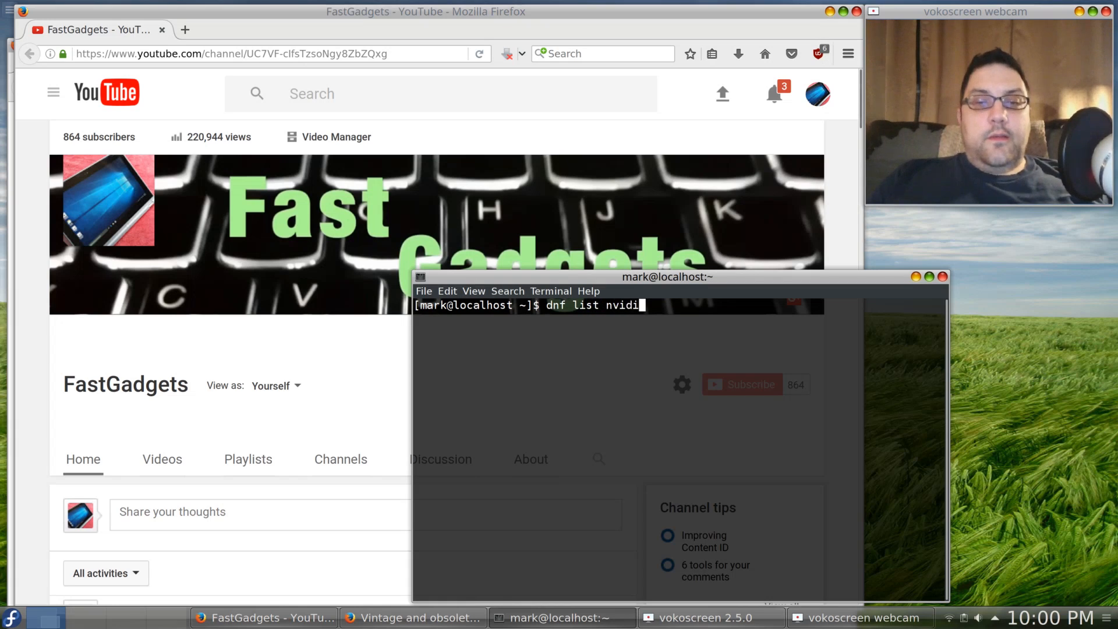
{"action": "type", "text": "a*"}
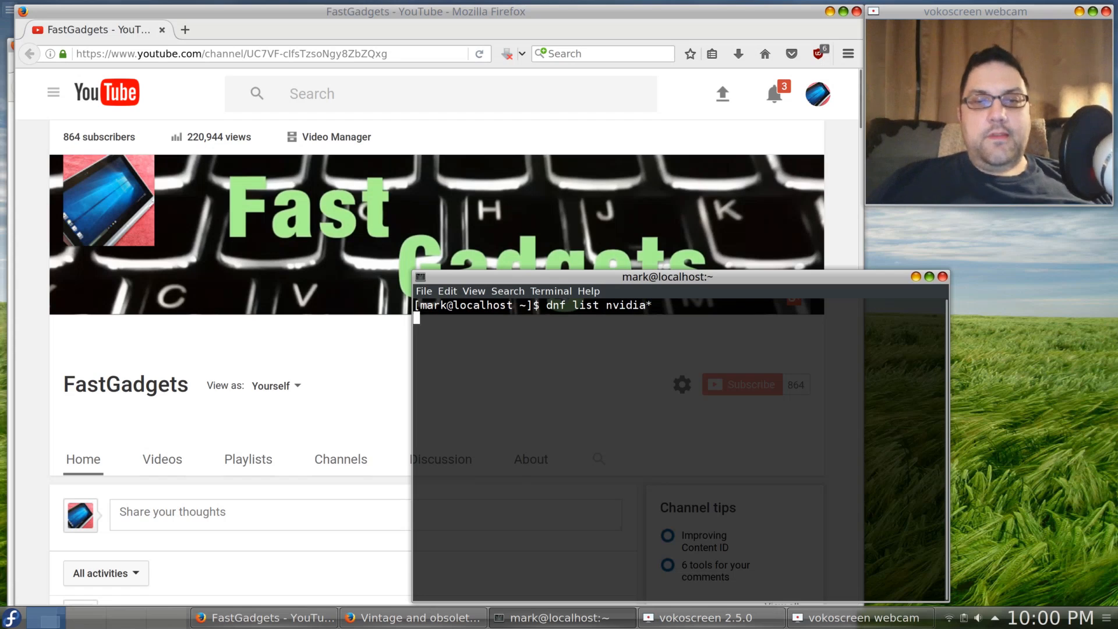
Step: Run the listing, showing the installed nvidia-driver-cuda-libs package from the HandBrake repo
{"action": "key", "text": "Return"}
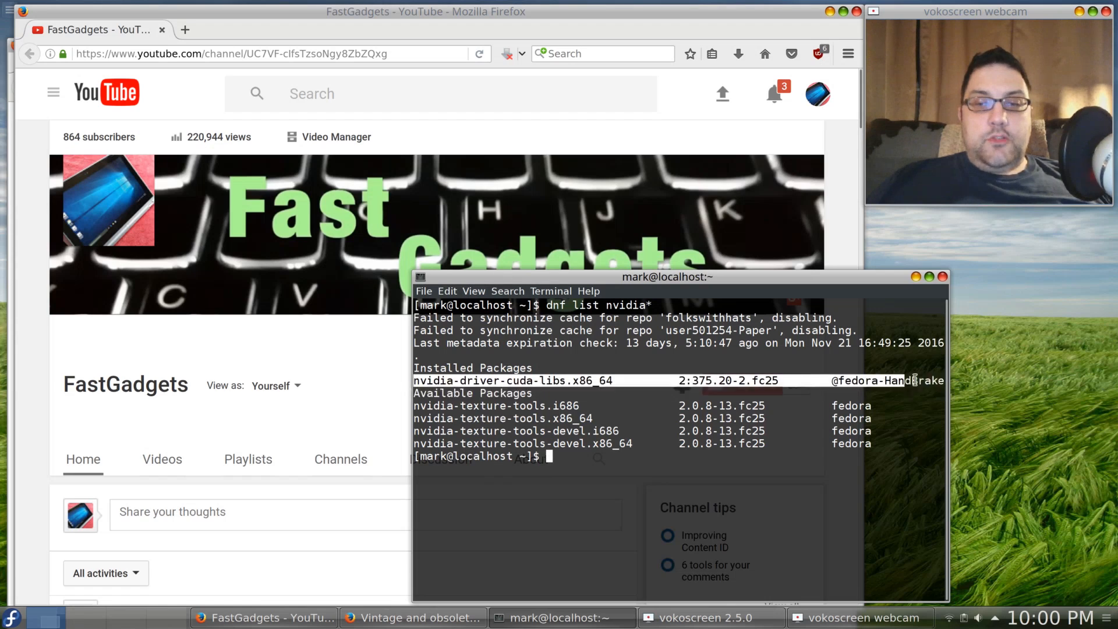
{"action": "mouse_move", "coordinate": [1003, 440]}
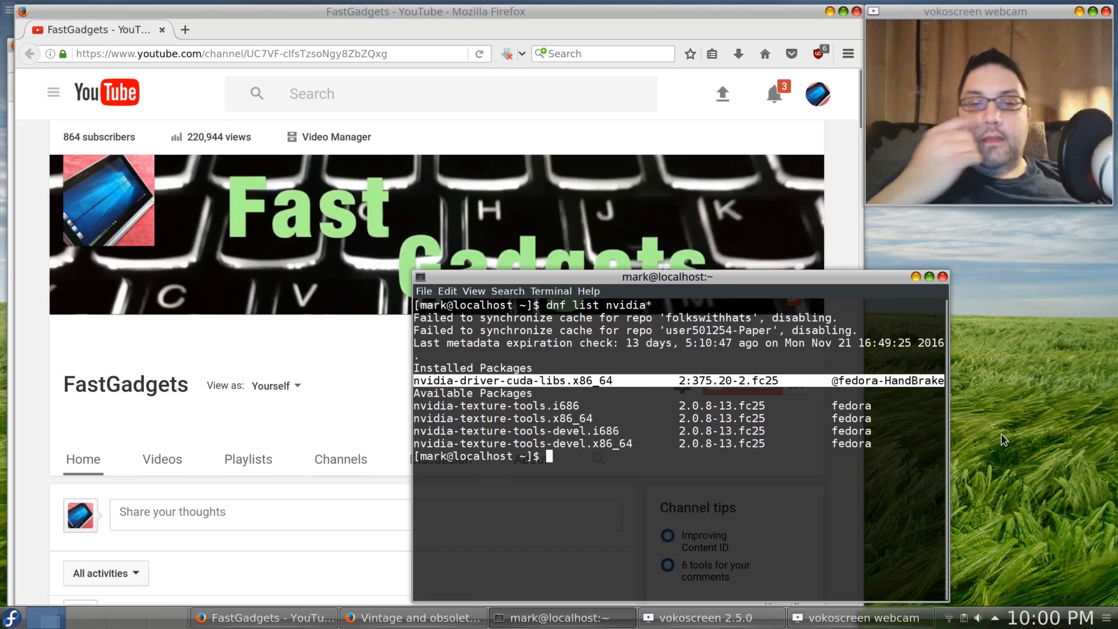
{"action": "mouse_move", "coordinate": [865, 442]}
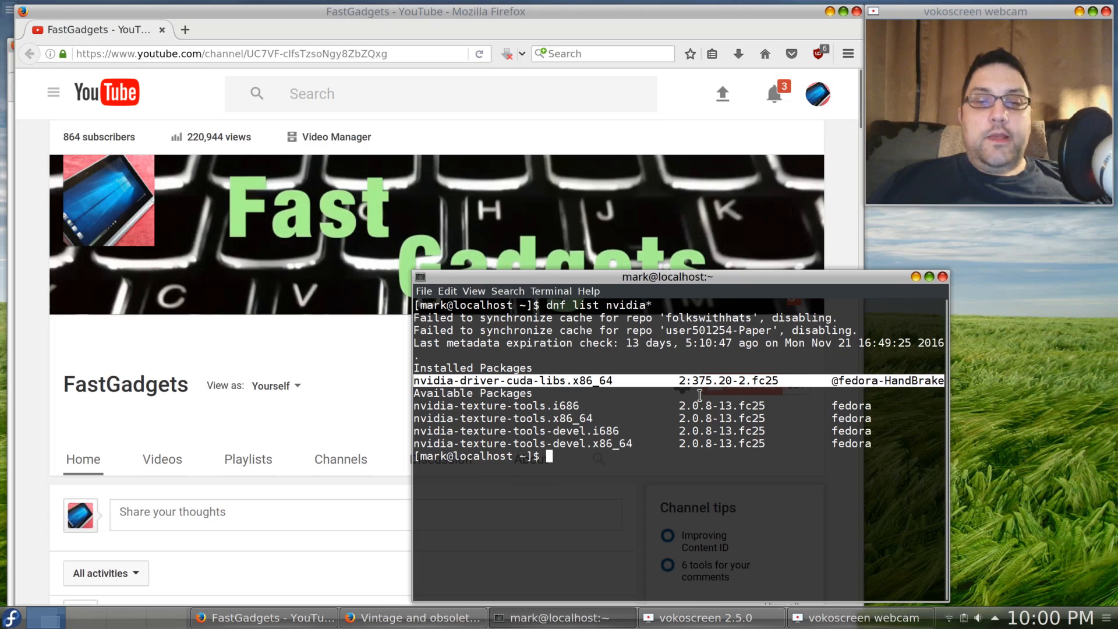
{"action": "mouse_move", "coordinate": [503, 379]}
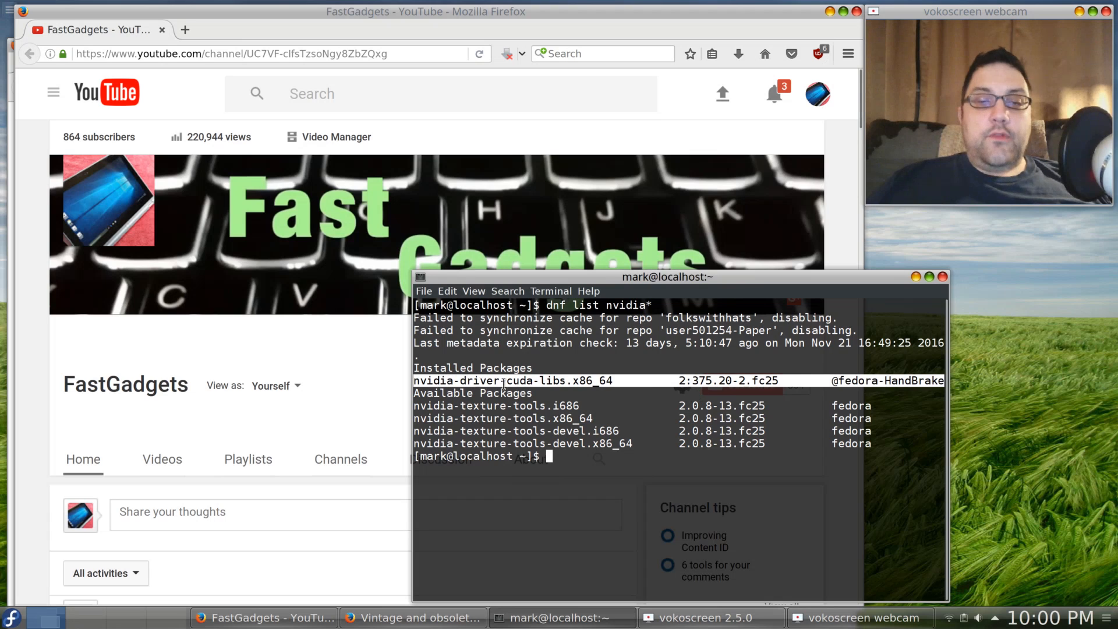